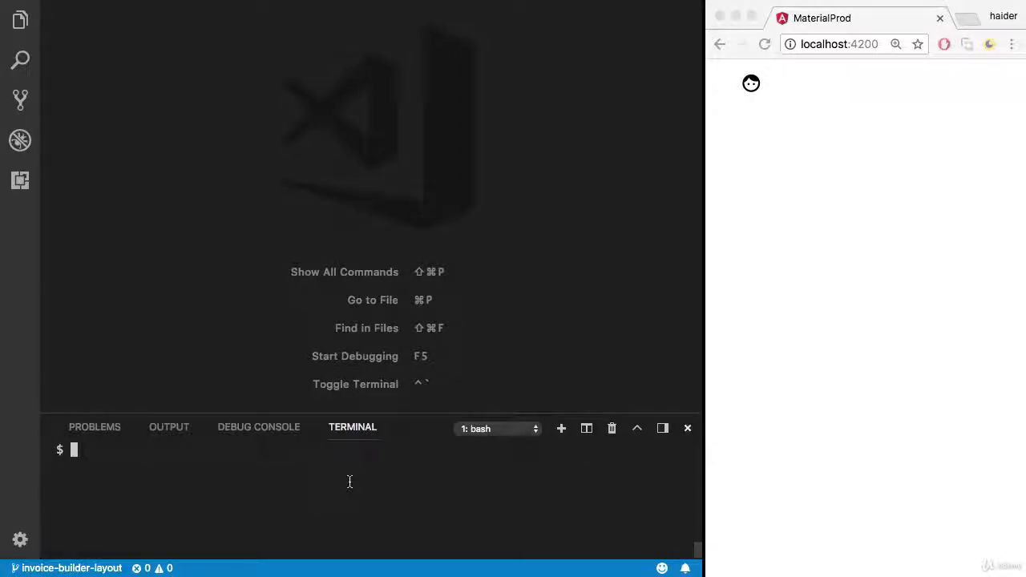
Dry-run 'ng g m invoice-builder --routing --dry-run' to list the module and routing files.
{"action": "type", "text": "ng g"}
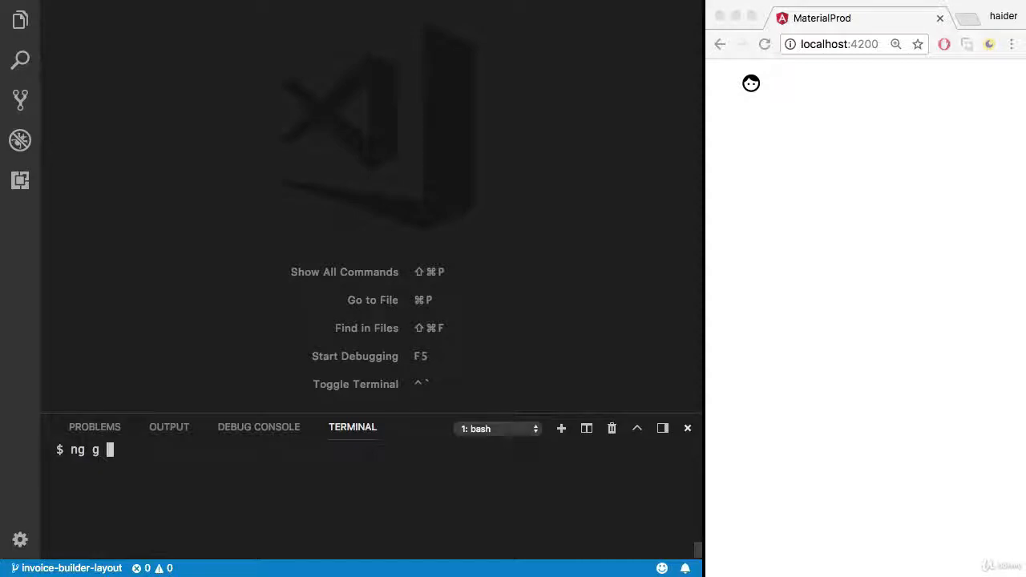
{"action": "type", "text": "m"}
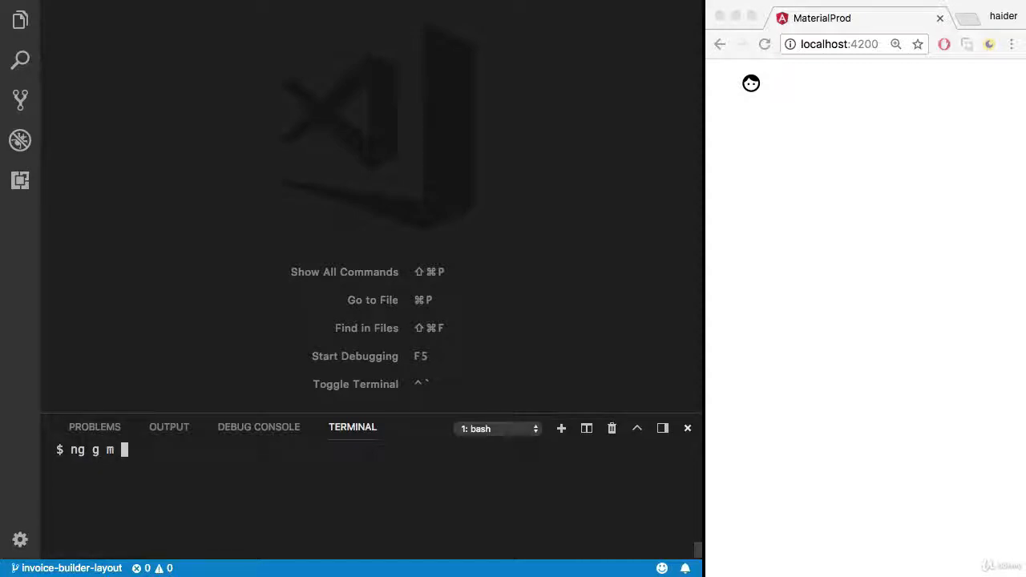
{"action": "type", "text": "invoice-build"}
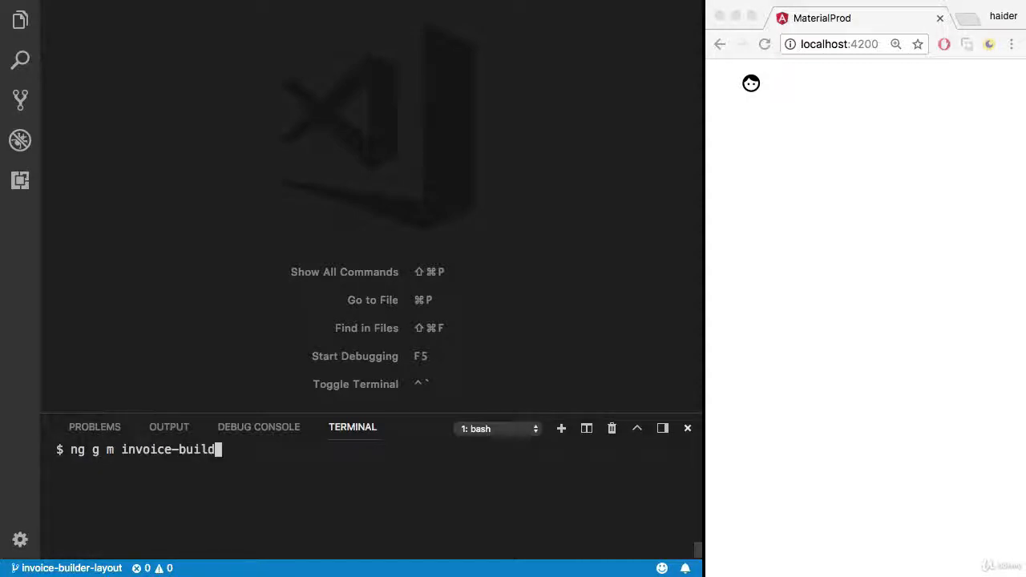
{"action": "type", "text": "r --routi"}
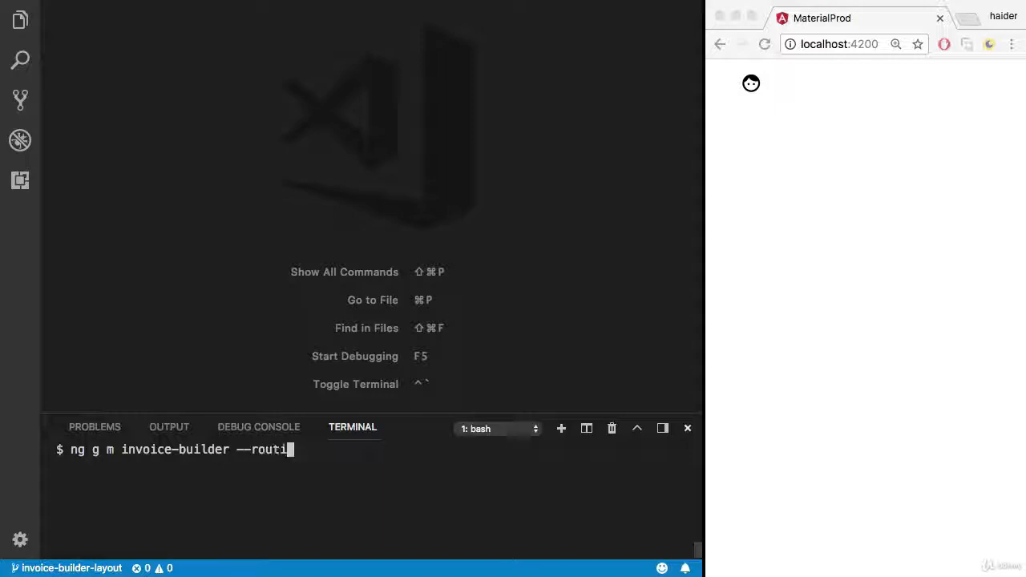
{"action": "type", "text": "ng"}
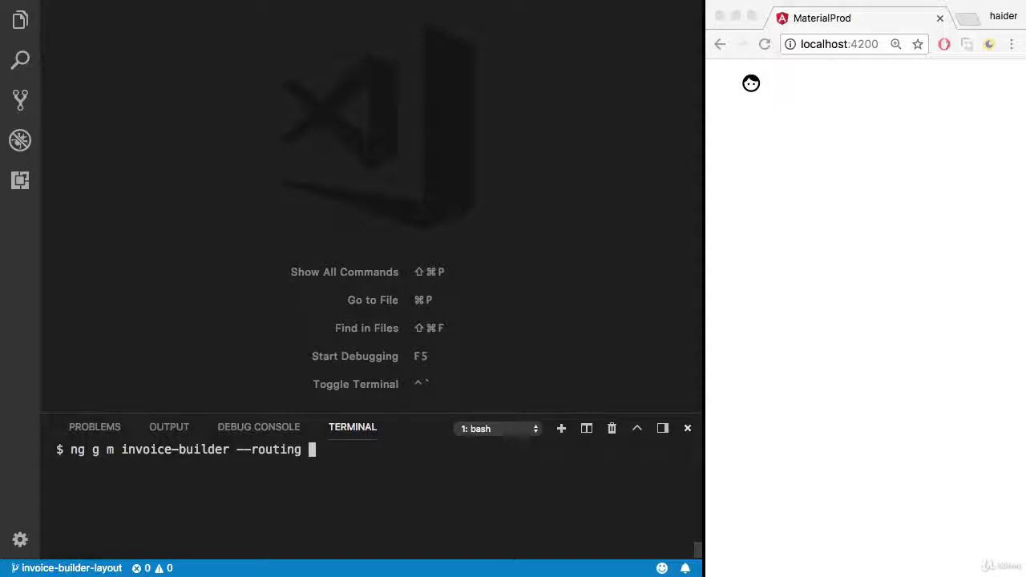
{"action": "type", "text": "--dry-ru"}
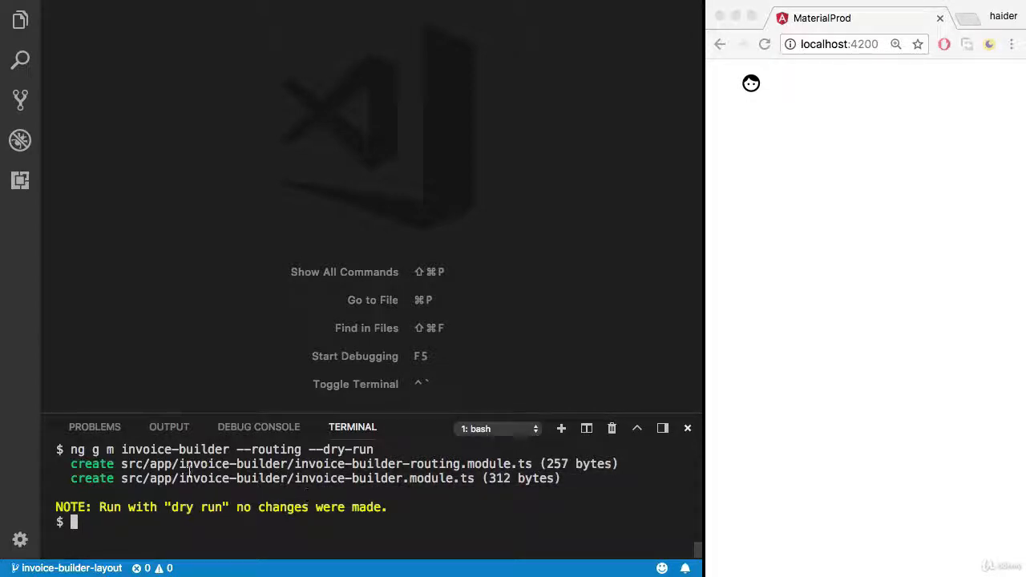
Run 'ng g m invoice-builder --routing' for real and review invoice-builder-routing.module.ts and invoice-builder.module.ts.
{"action": "type", "text": "ng g m invoice-builder --routing --dry-"}
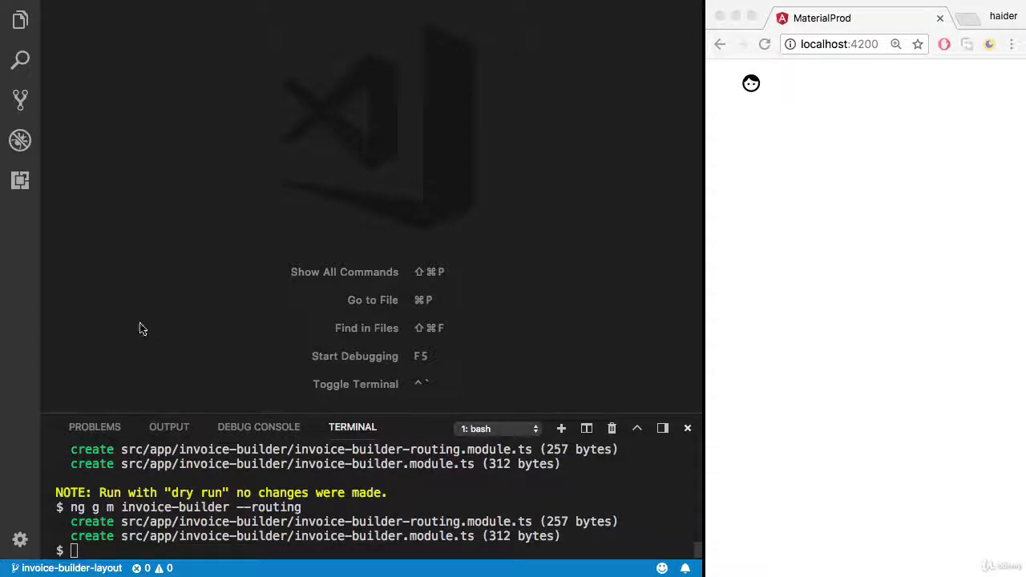
{"action": "left_click", "coordinate": [20, 19]}
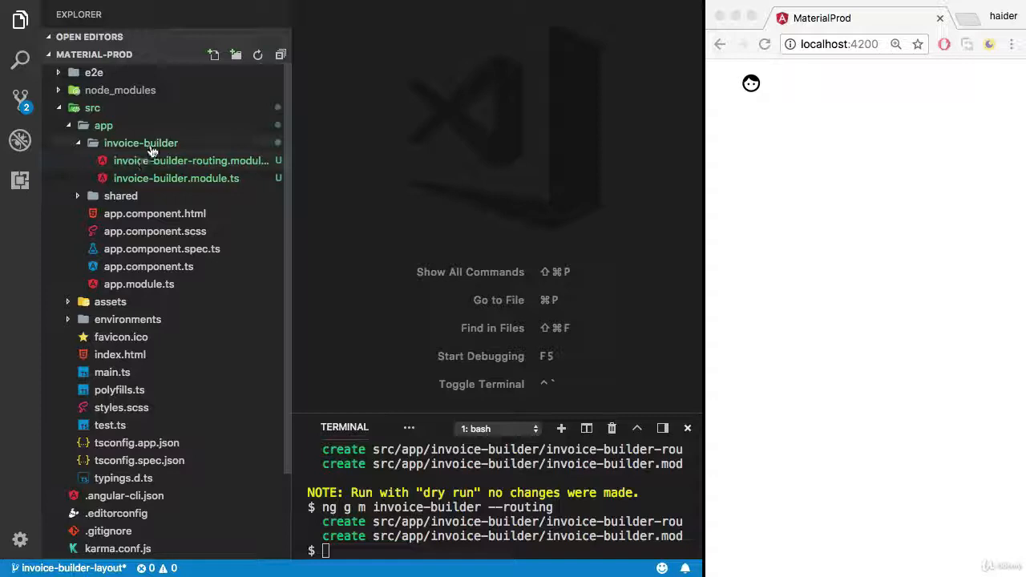
{"action": "left_click", "coordinate": [191, 161]}
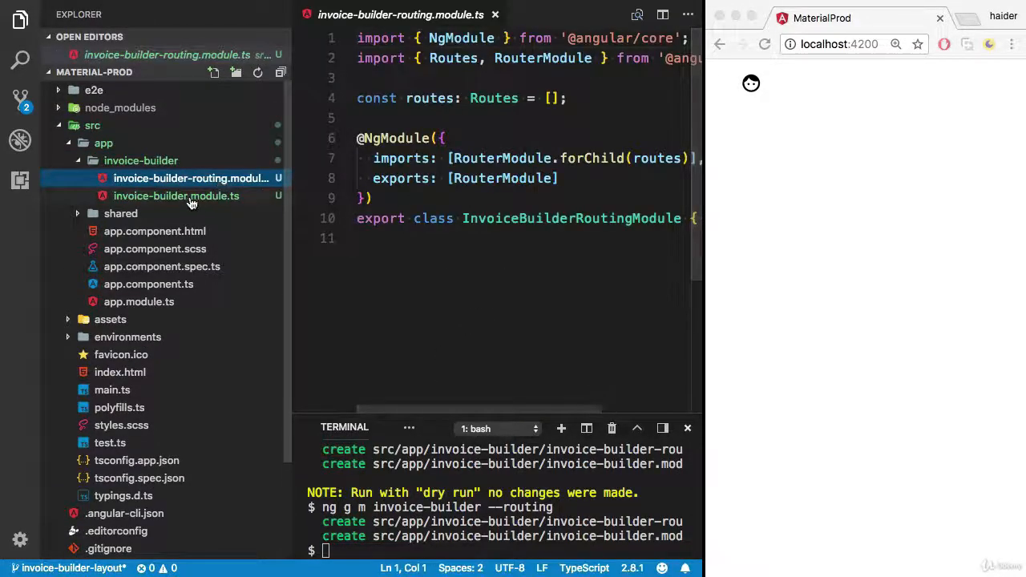
{"action": "left_click", "coordinate": [176, 195]}
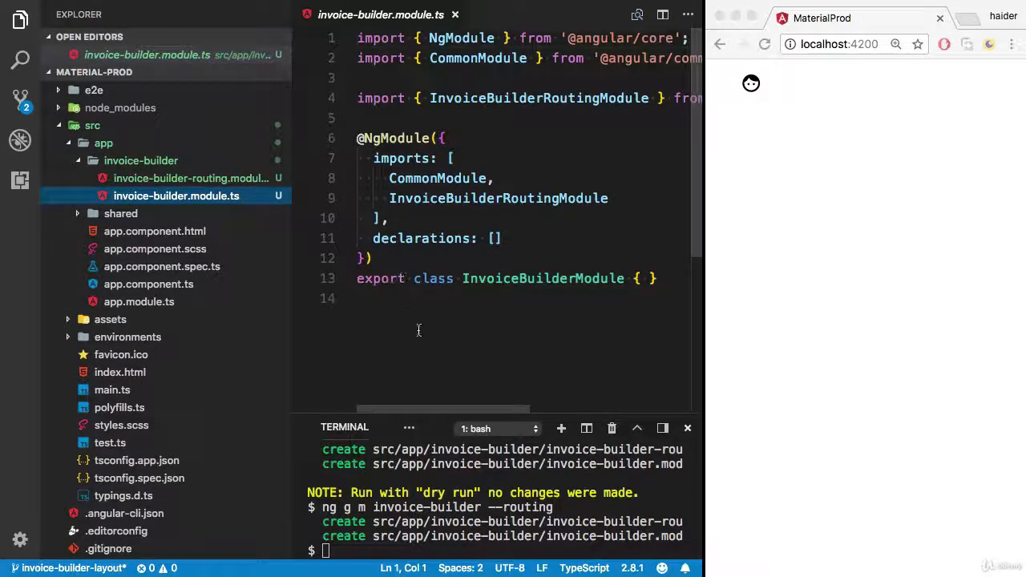
{"action": "scroll", "scroll_direction": "down", "scroll_amount": 3}
{"action": "type", "text": "ng g c"}
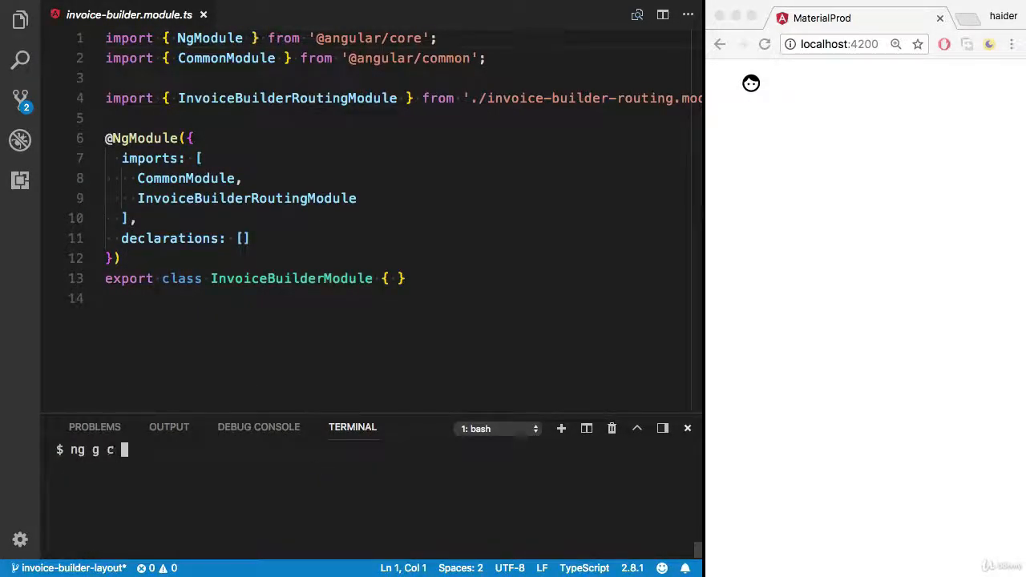
Dry-run 'ng g c invoice-builder/invoice-builder --no-spec -is -it --flat --dry-run' and check the output.
{"action": "type", "text": "invoice"}
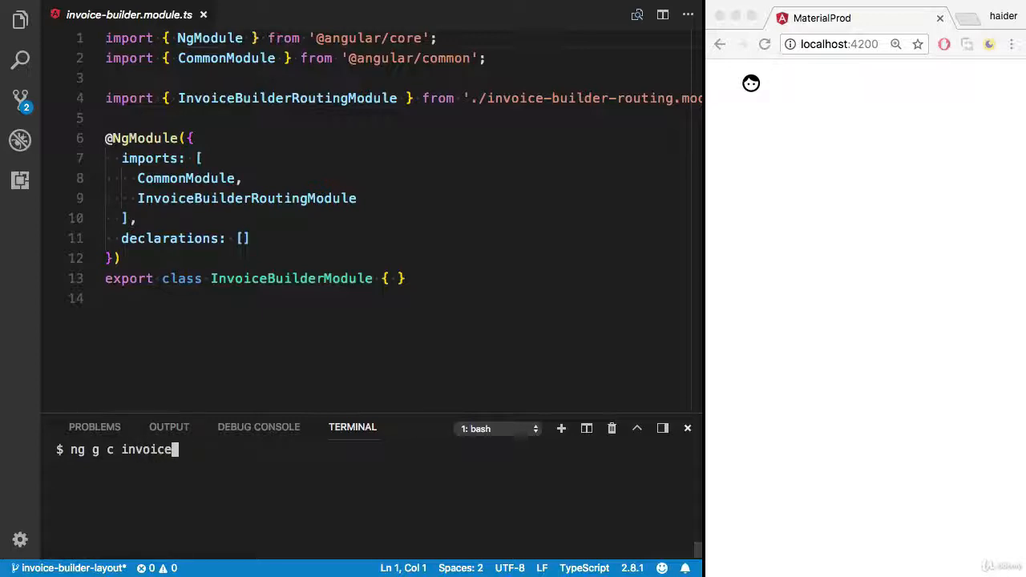
{"action": "type", "text": "-builder"}
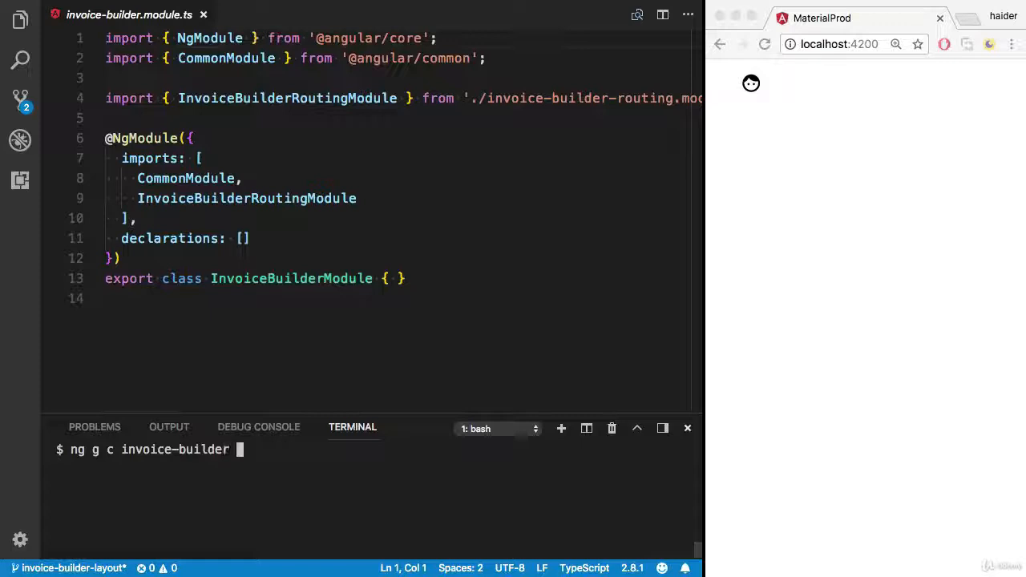
{"action": "type", "text": "/"}
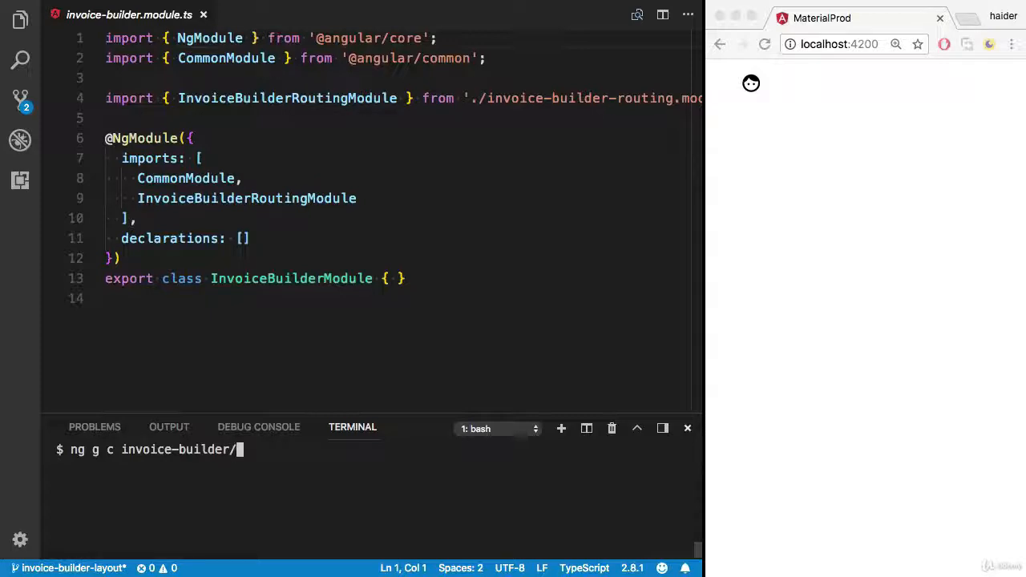
{"action": "type", "text": "invoice-bu"}
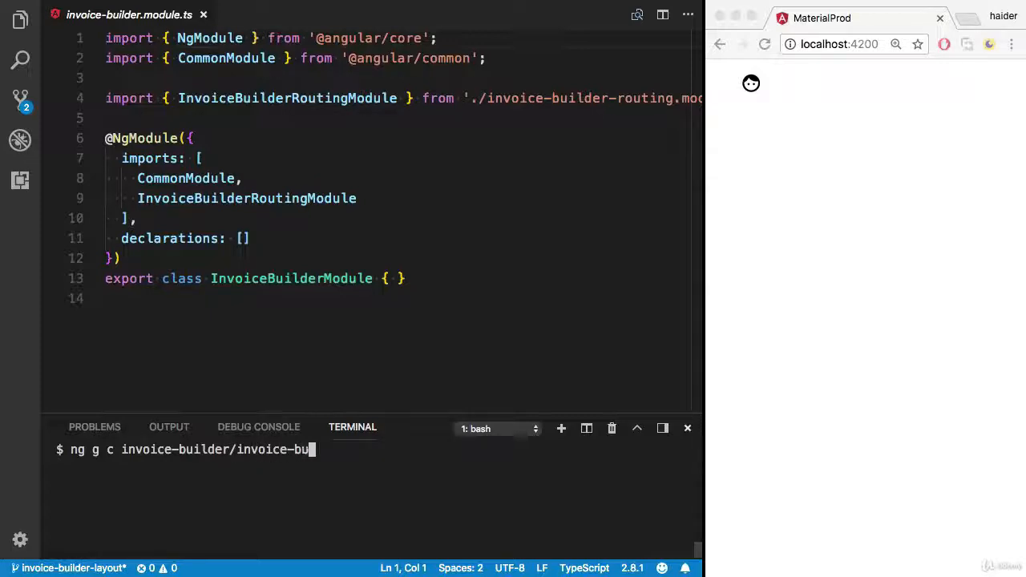
{"action": "type", "text": "lder"}
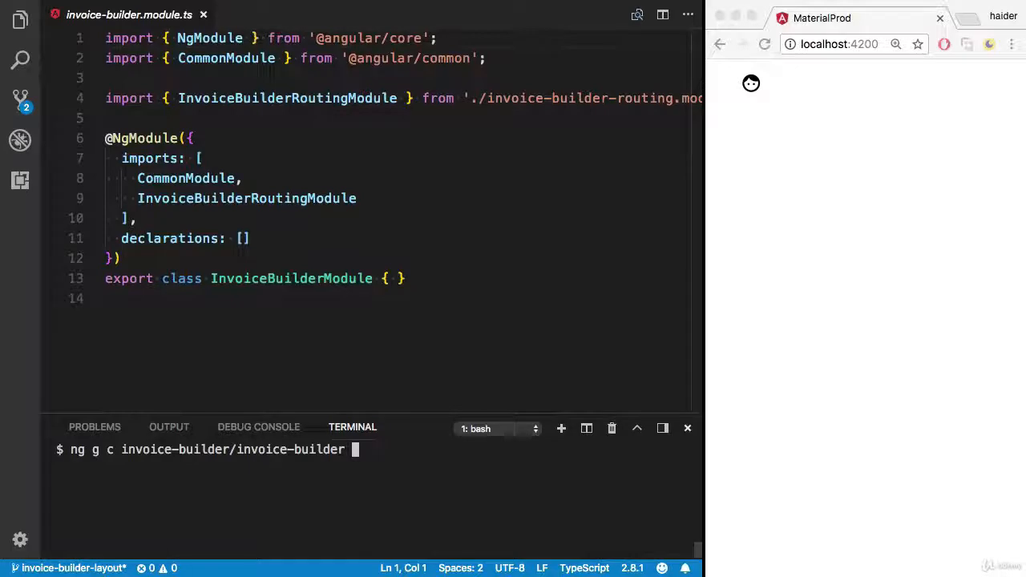
{"action": "type", "text": "--no"}
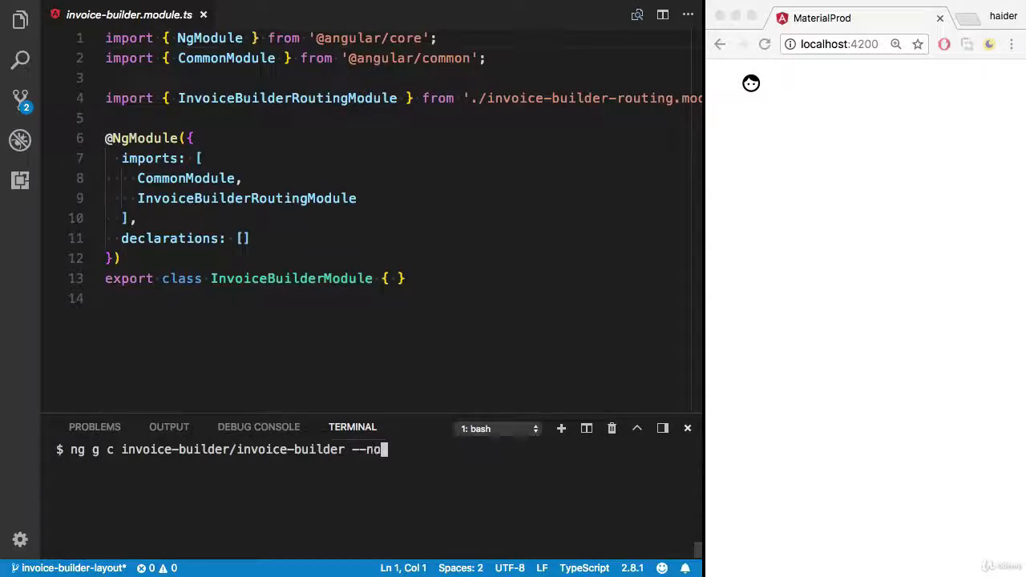
{"action": "type", "text": "spec"}
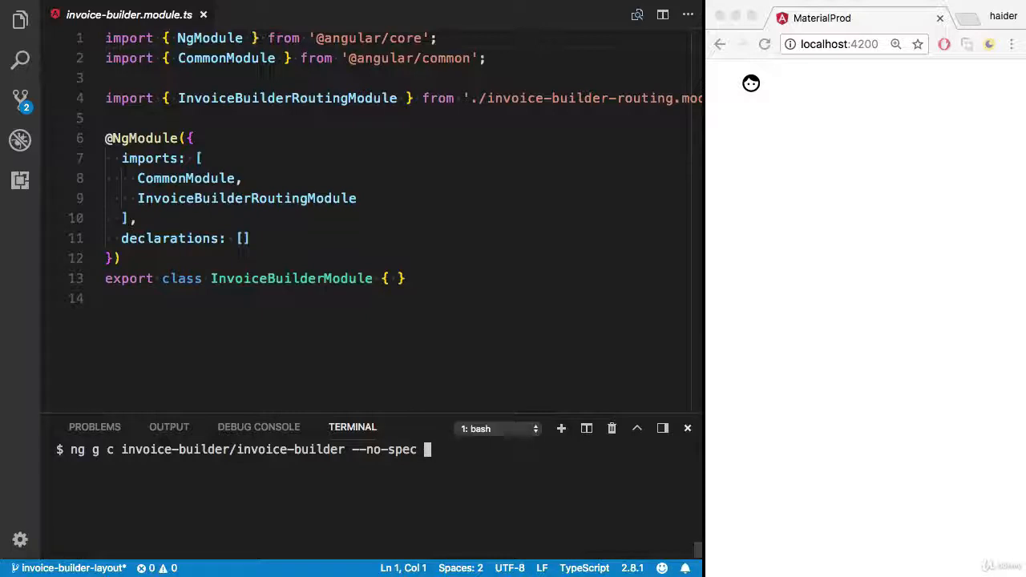
{"action": "type", "text": "-is"}
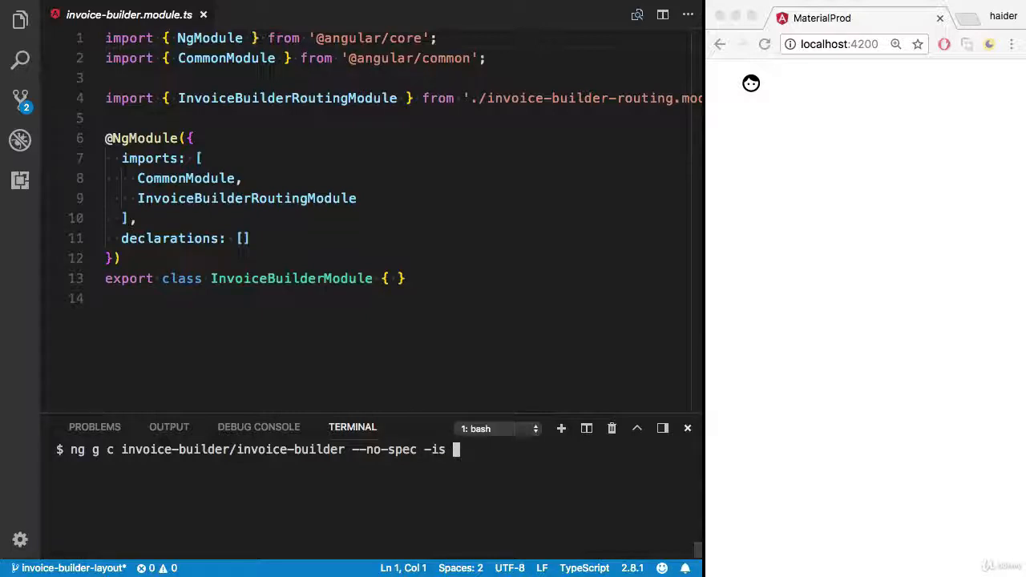
{"action": "type", "text": "it"}
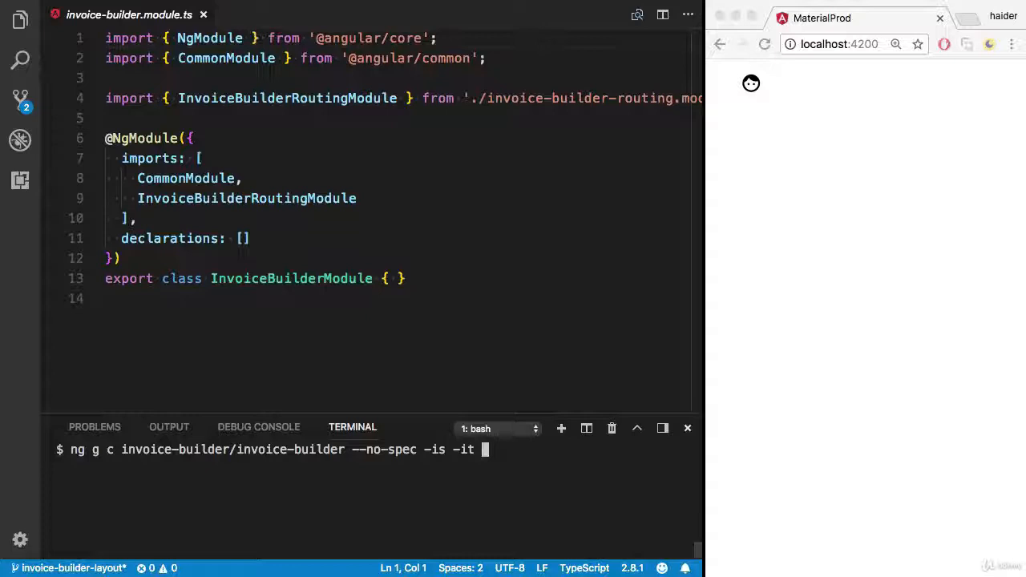
{"action": "type", "text": "--dry-run"}
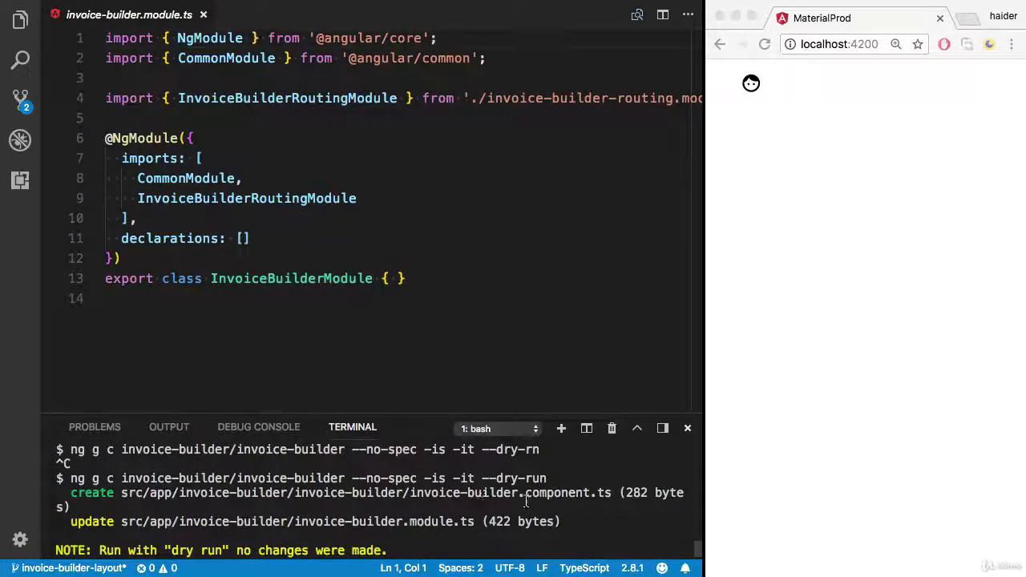
{"action": "mouse_move", "coordinate": [403, 494]}
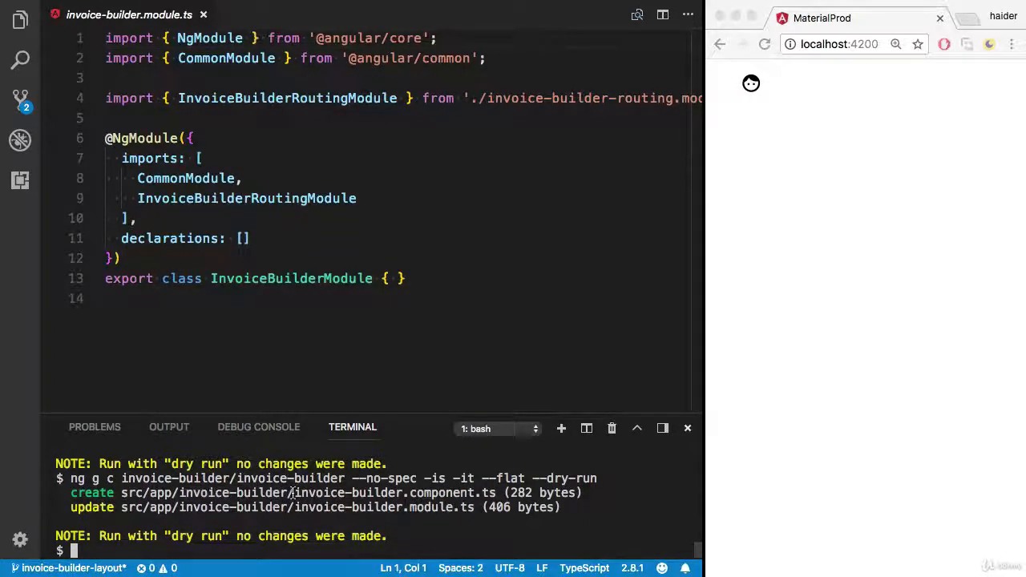
Run 'ng g c invoice-builder/invoice-builder --no-spec -is -it --flat' and review invoice-builder.component.ts.
{"action": "double_click", "coordinate": [376, 492]}
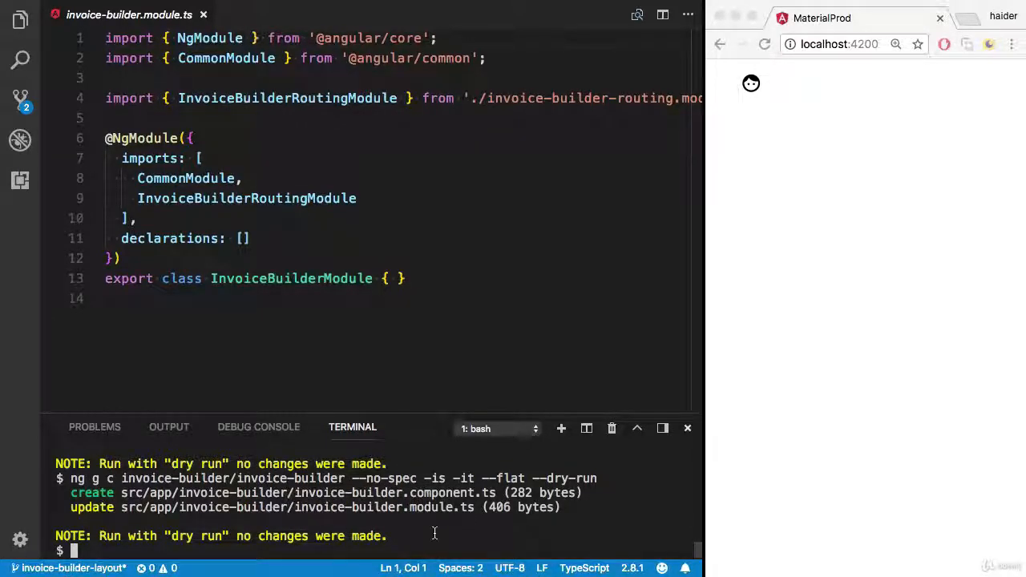
{"action": "type", "text": "ng g c invoice-builder/invoice-builder --no-spec -is -it --flat"}
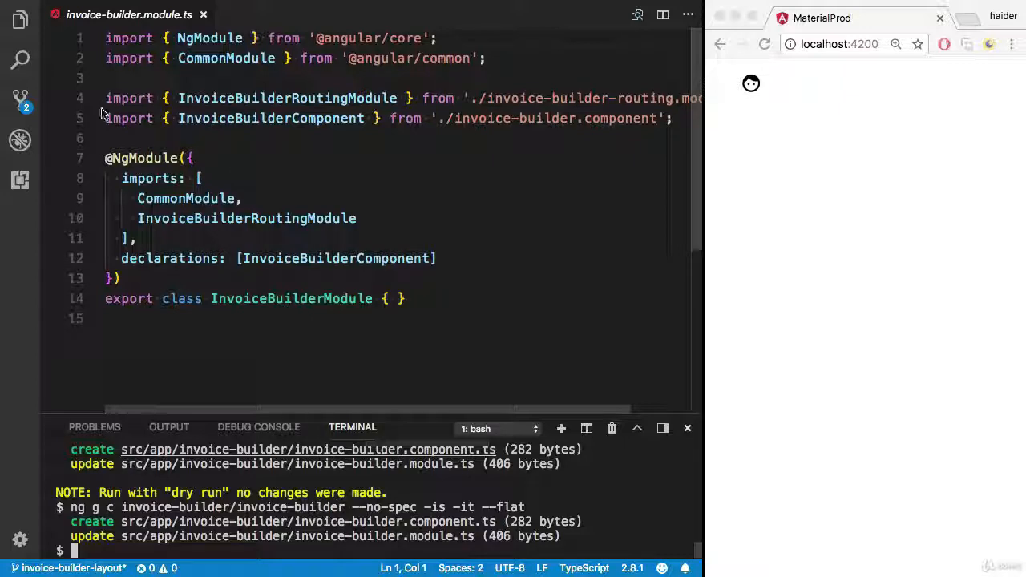
{"action": "left_click", "coordinate": [19, 19]}
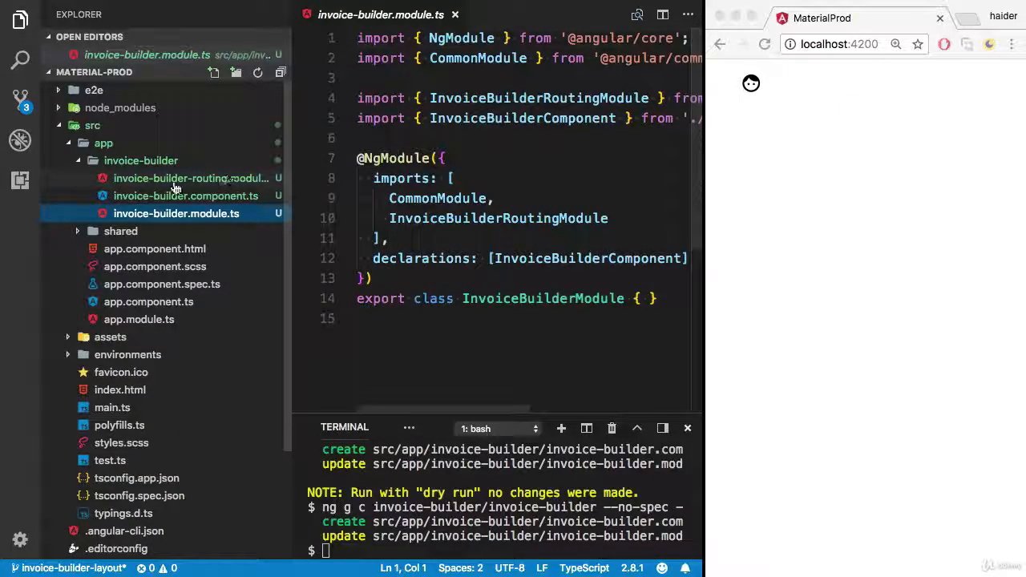
{"action": "left_click", "coordinate": [185, 196]}
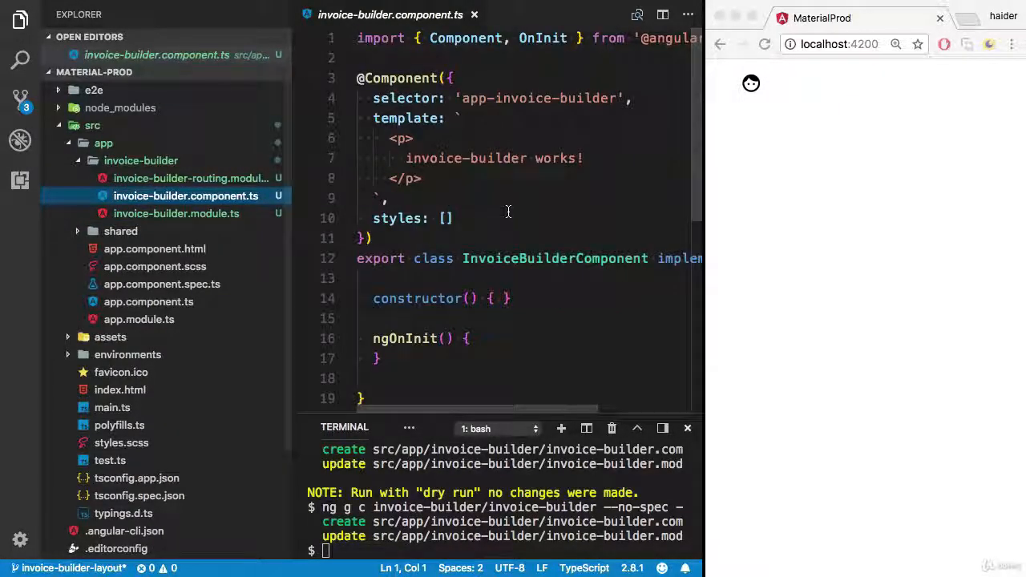